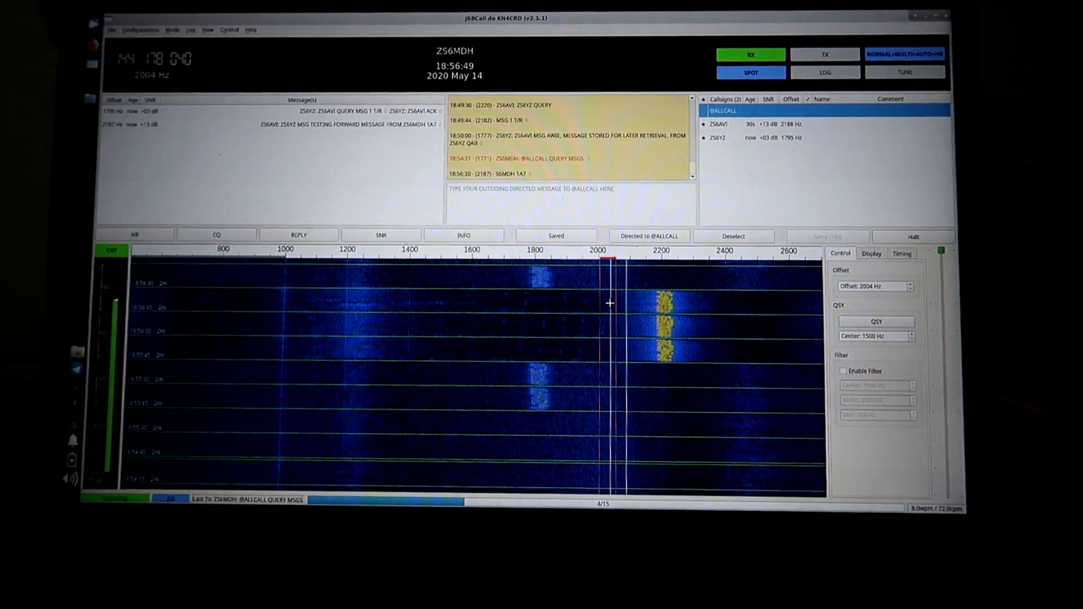
pyautogui.rightClick(722, 110)
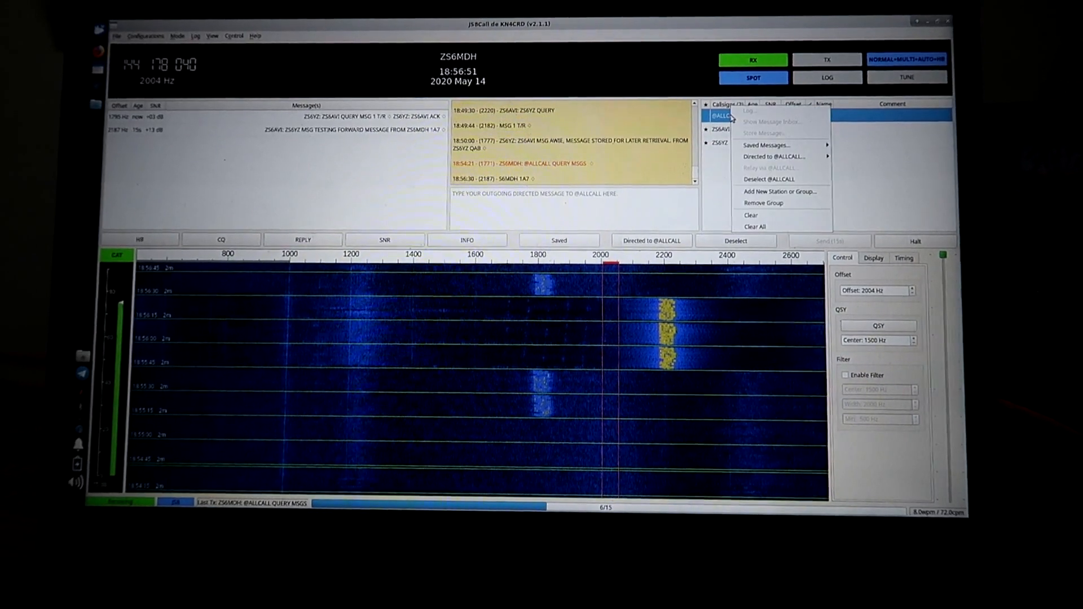